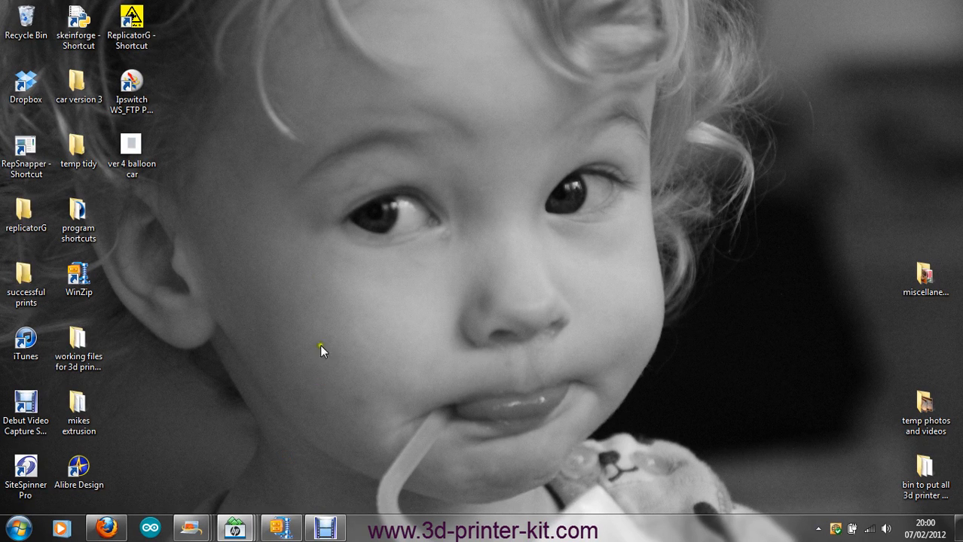
{"action": "mouse_move", "coordinate": [316, 265]}
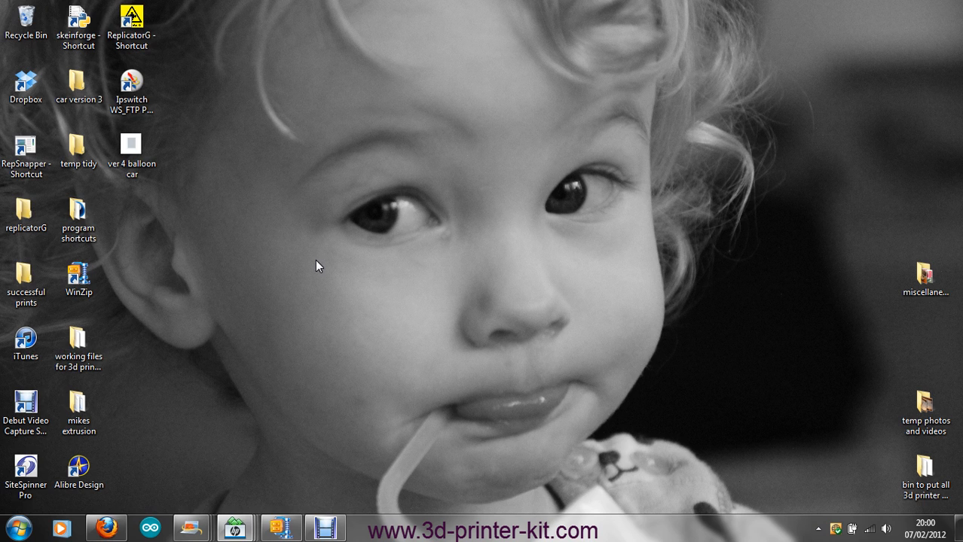
{"action": "mouse_move", "coordinate": [261, 154]}
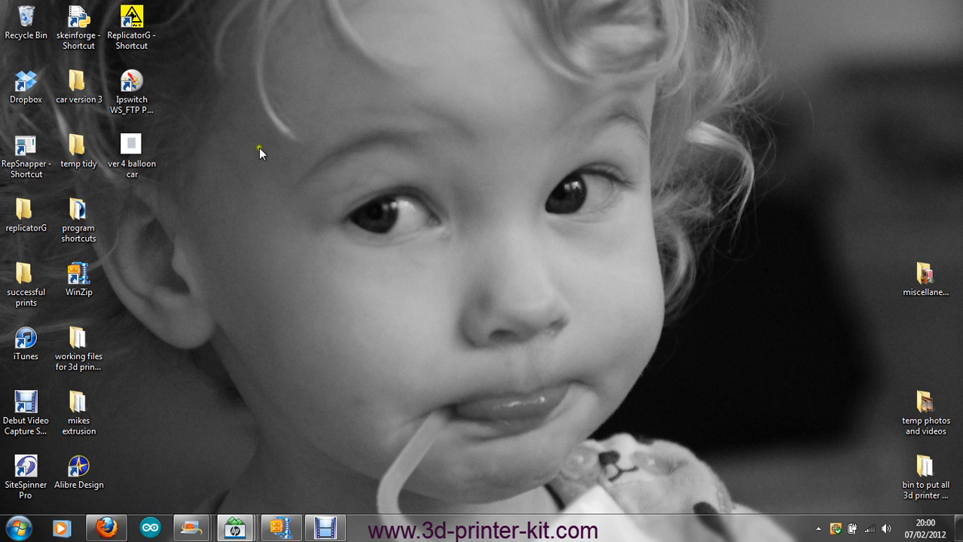
{"action": "mouse_move", "coordinate": [217, 102]}
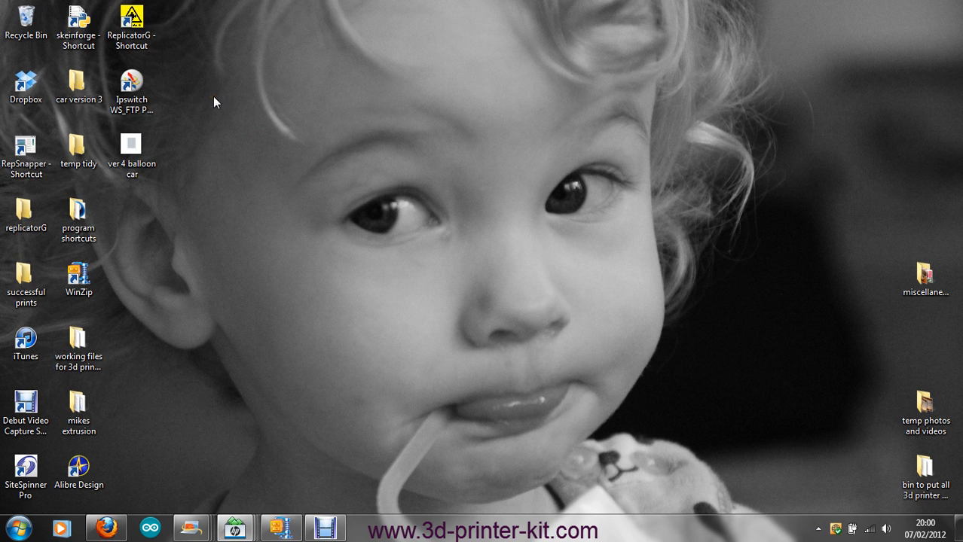
Launch Skeinforge from its desktop shortcut and go to the Craft plugin settings
{"action": "left_click", "coordinate": [78, 22]}
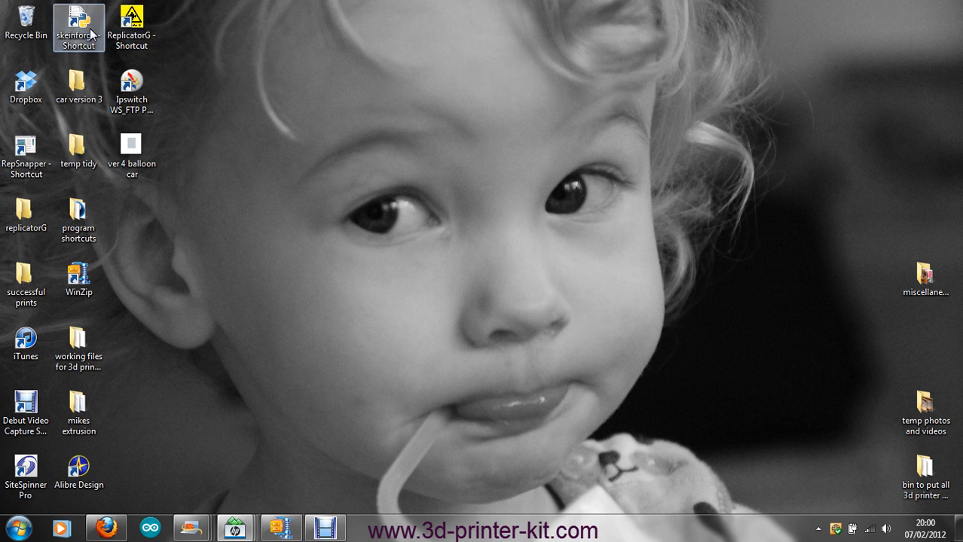
{"action": "left_click", "coordinate": [78, 27]}
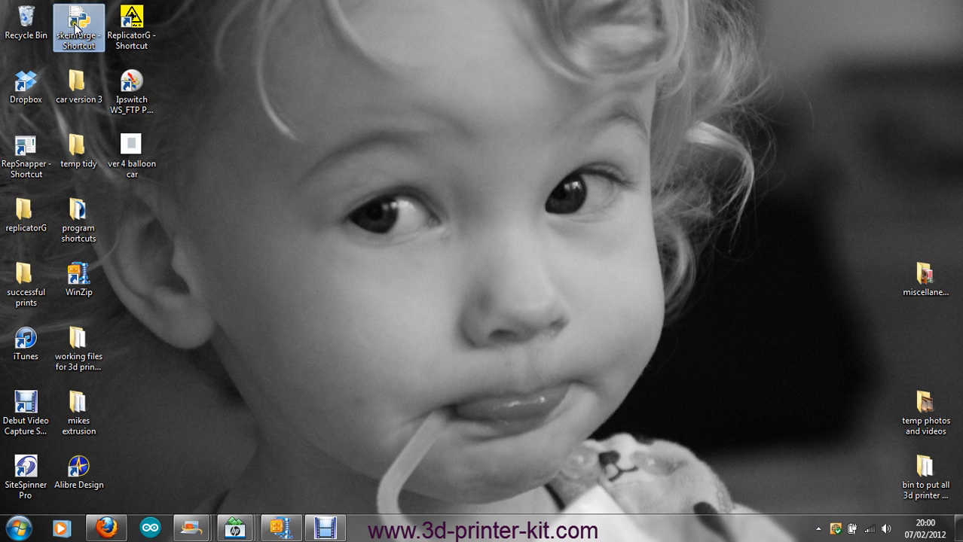
{"action": "double_click", "coordinate": [78, 24]}
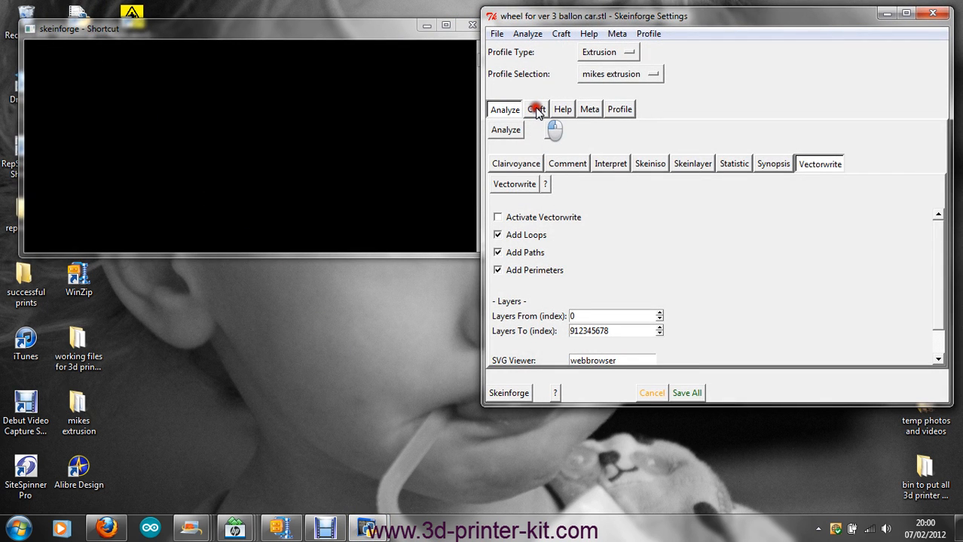
{"action": "left_click", "coordinate": [537, 109]}
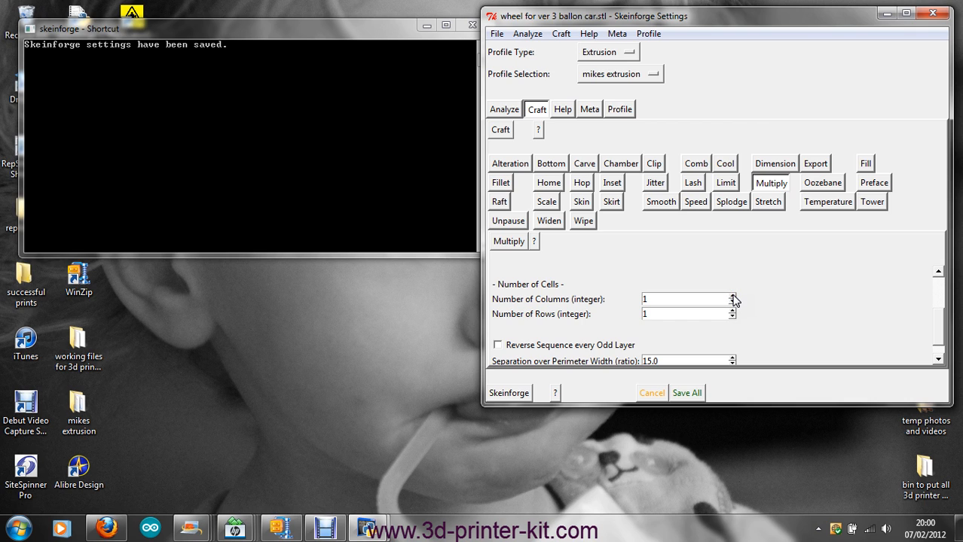
Set Multiply to 2 columns and 2 rows and save all settings
{"action": "left_click", "coordinate": [733, 295]}
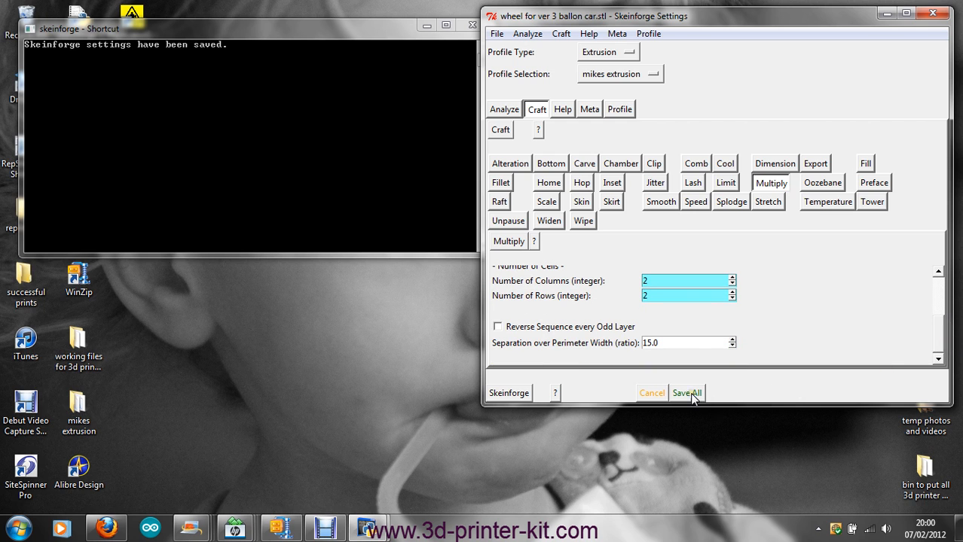
{"action": "left_click", "coordinate": [686, 392]}
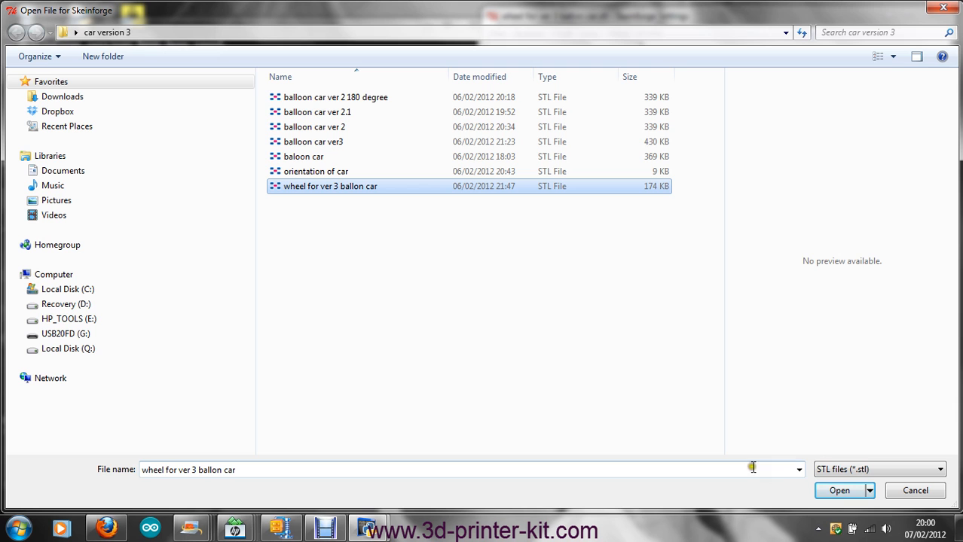
Slice the 'wheel for ver 3 ballon car' STL into gcode with the 2×2 multiply
{"action": "left_click", "coordinate": [839, 491]}
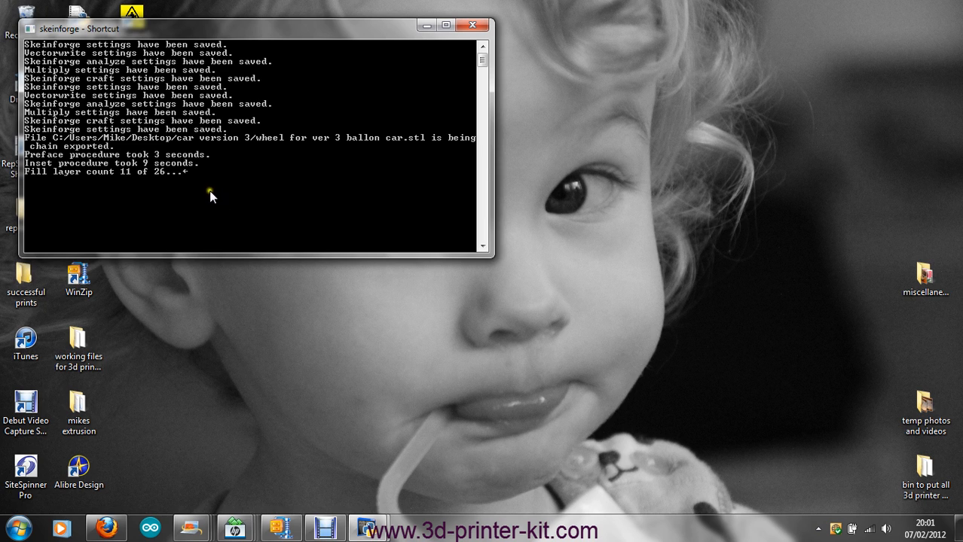
{"action": "mouse_move", "coordinate": [253, 339]}
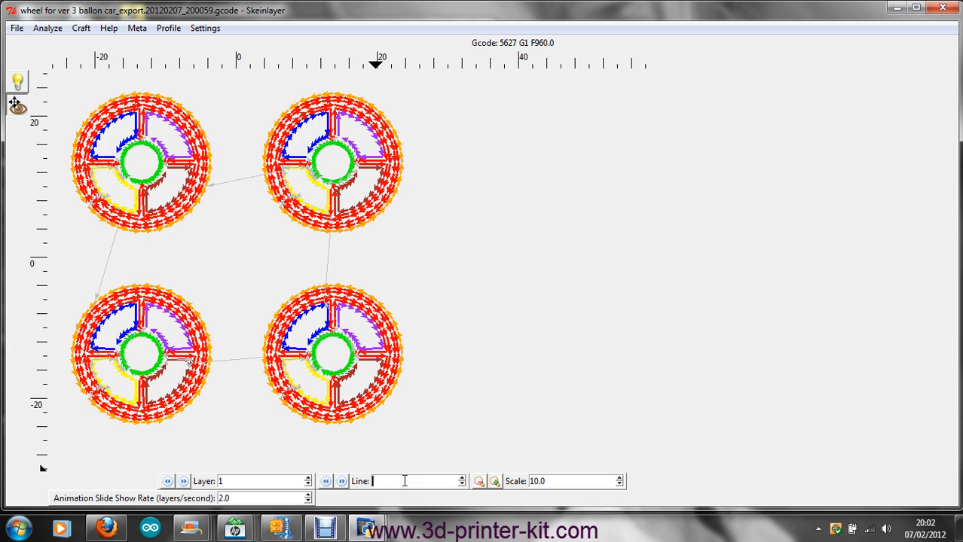
Step the Skeinlayer preview to layer 2 and walk through its toolpath lines
{"action": "left_click", "coordinate": [340, 482]}
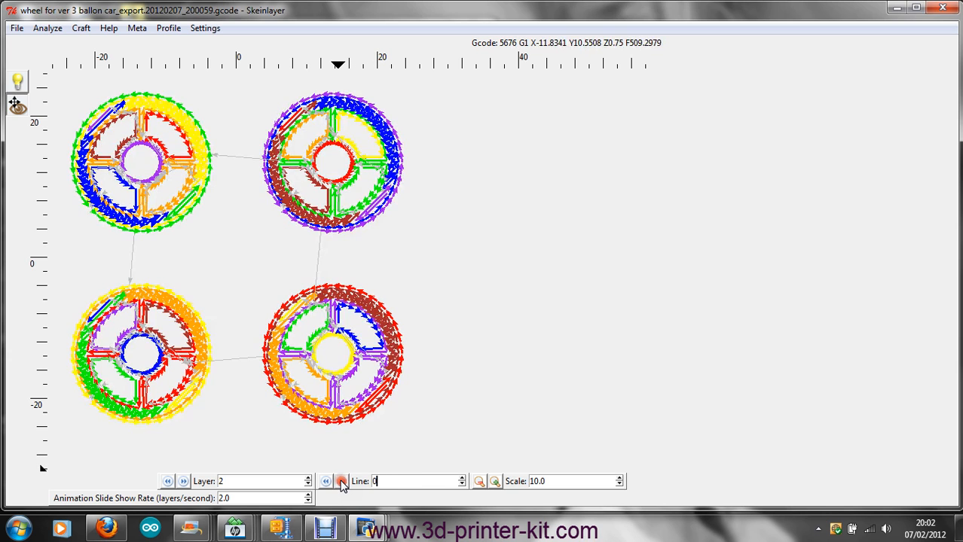
{"action": "left_click", "coordinate": [341, 483]}
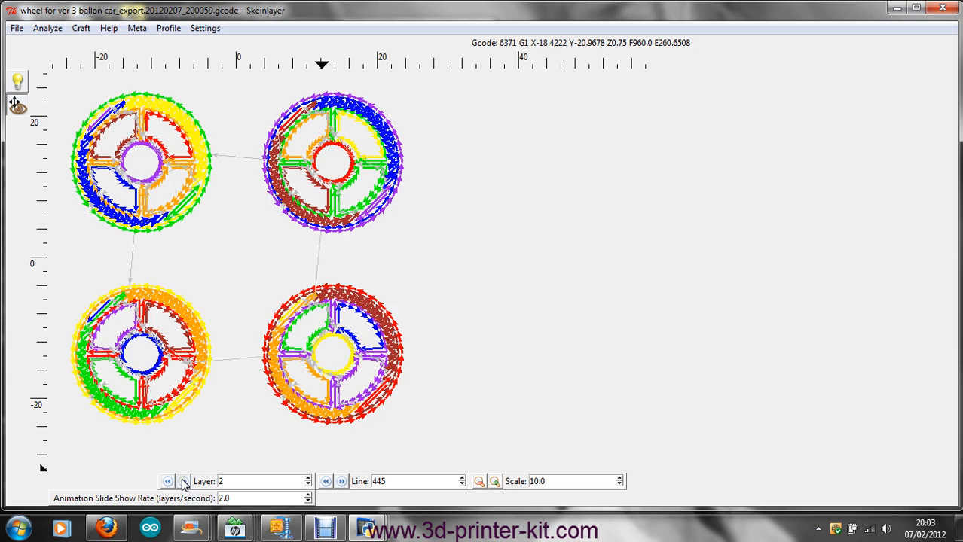
{"action": "left_click", "coordinate": [184, 482]}
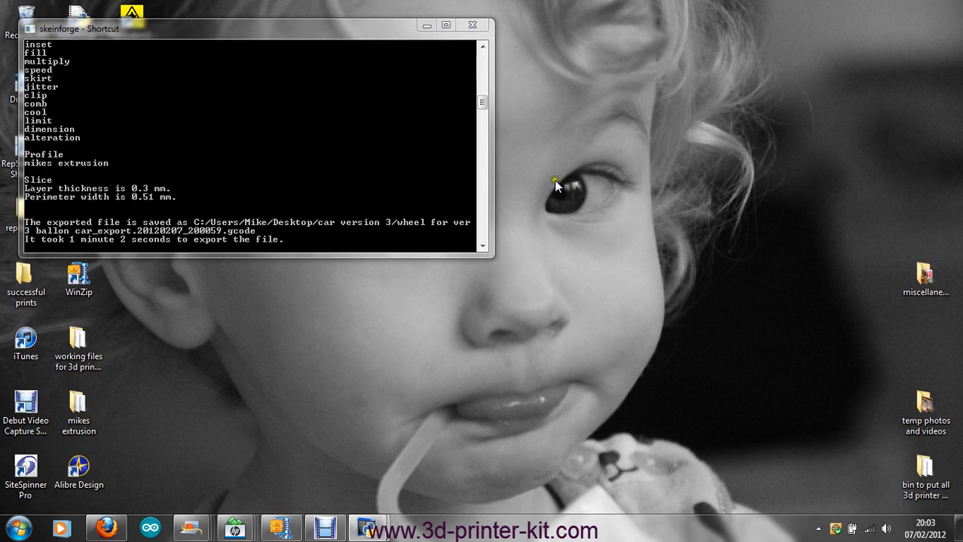
{"action": "mouse_move", "coordinate": [250, 256]}
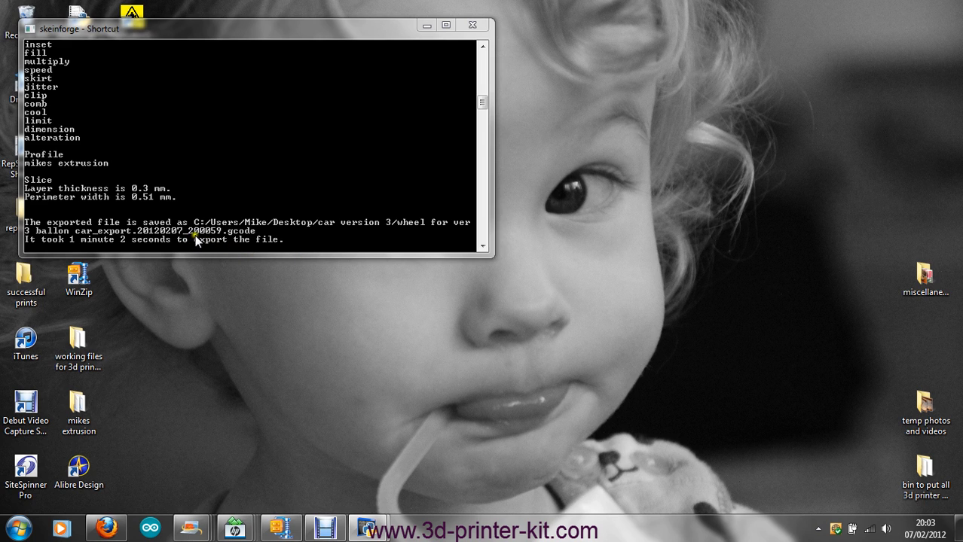
{"action": "mouse_move", "coordinate": [241, 240]}
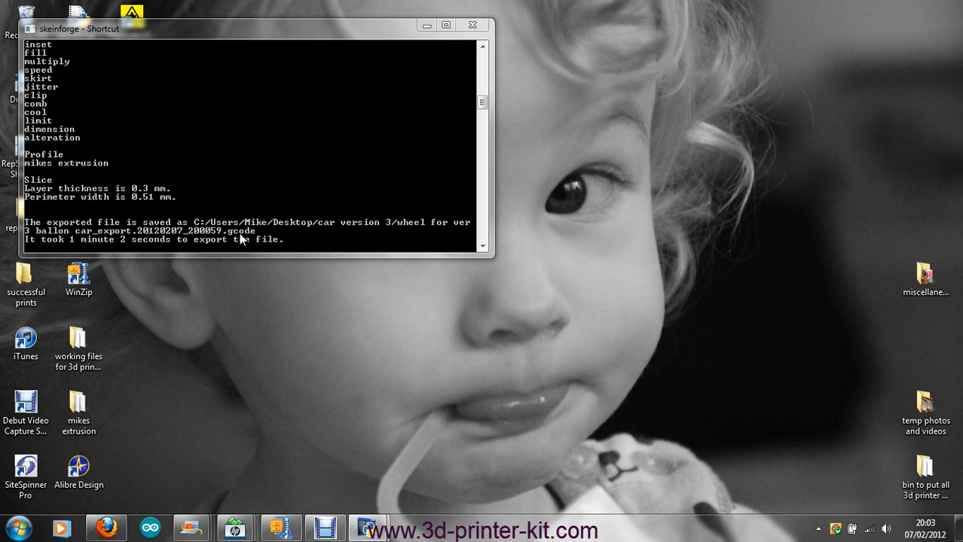
{"action": "mouse_move", "coordinate": [280, 240]}
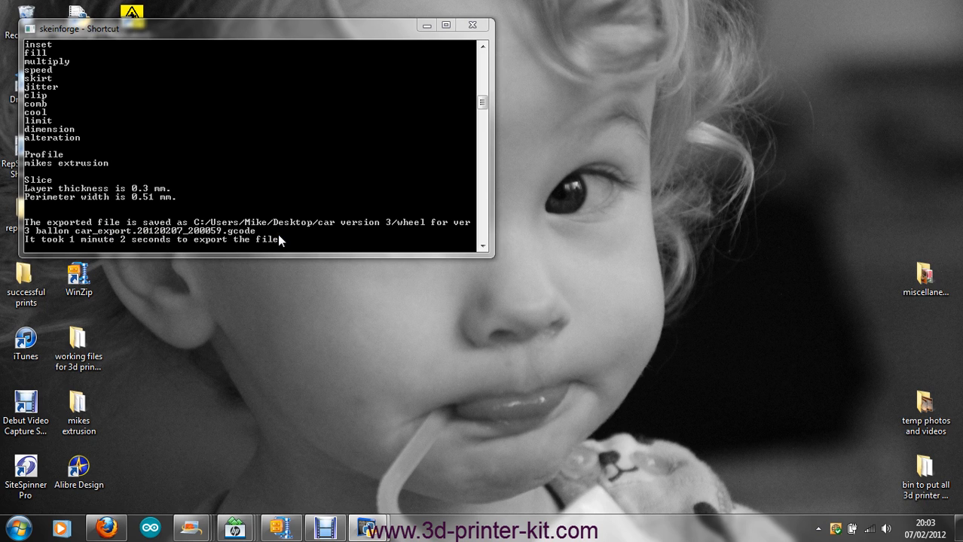
{"action": "mouse_move", "coordinate": [398, 229]}
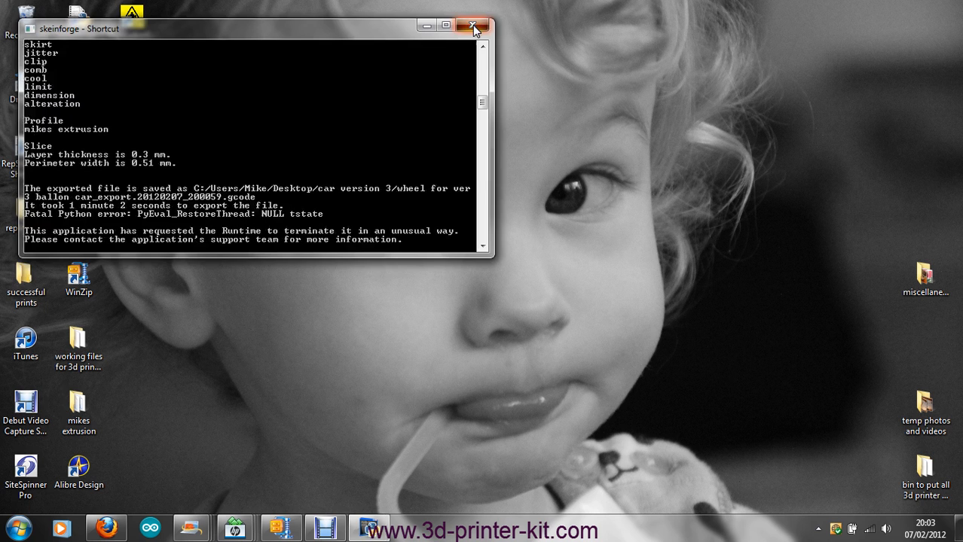
Close the finished slicing console and select the ReplicatorG shortcut
{"action": "left_click", "coordinate": [473, 24]}
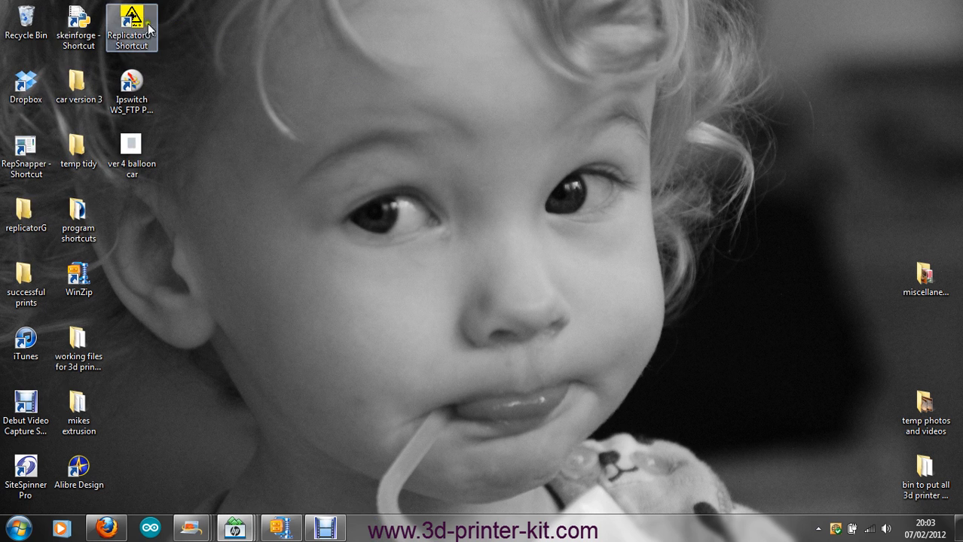
{"action": "left_click", "coordinate": [133, 27]}
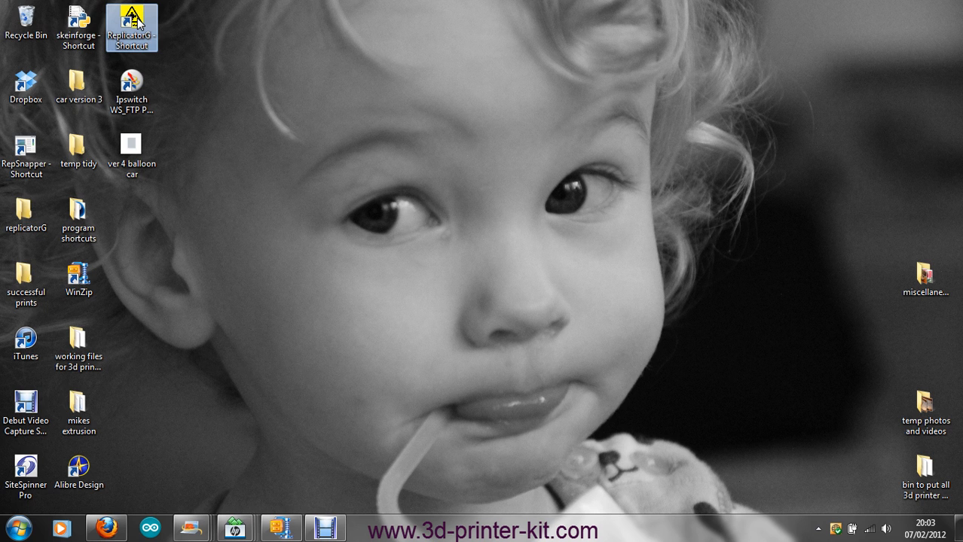
Launch ReplicatorG and load the 20120207_200059 wheel gcode export via File > Open
{"action": "double_click", "coordinate": [132, 28]}
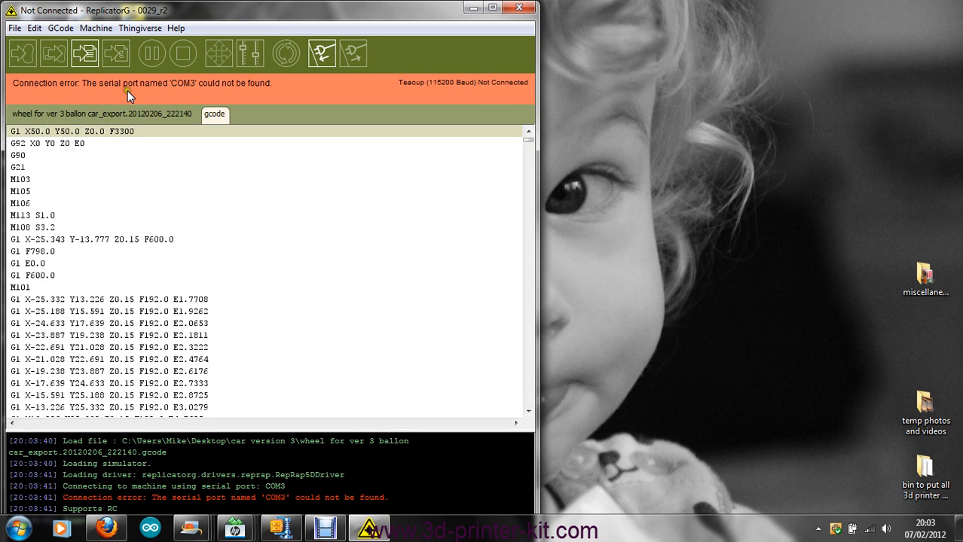
{"action": "left_click", "coordinate": [13, 27]}
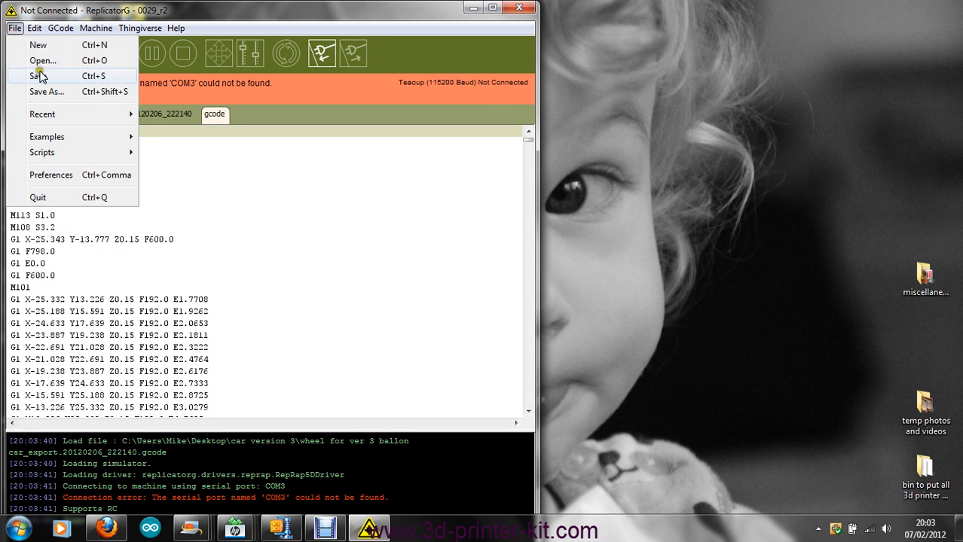
{"action": "mouse_move", "coordinate": [42, 60]}
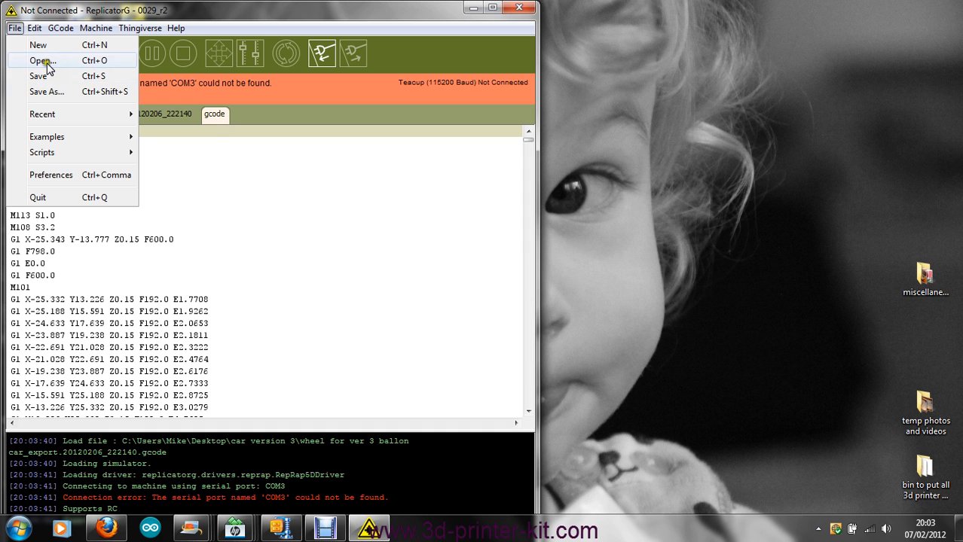
{"action": "left_click", "coordinate": [42, 60]}
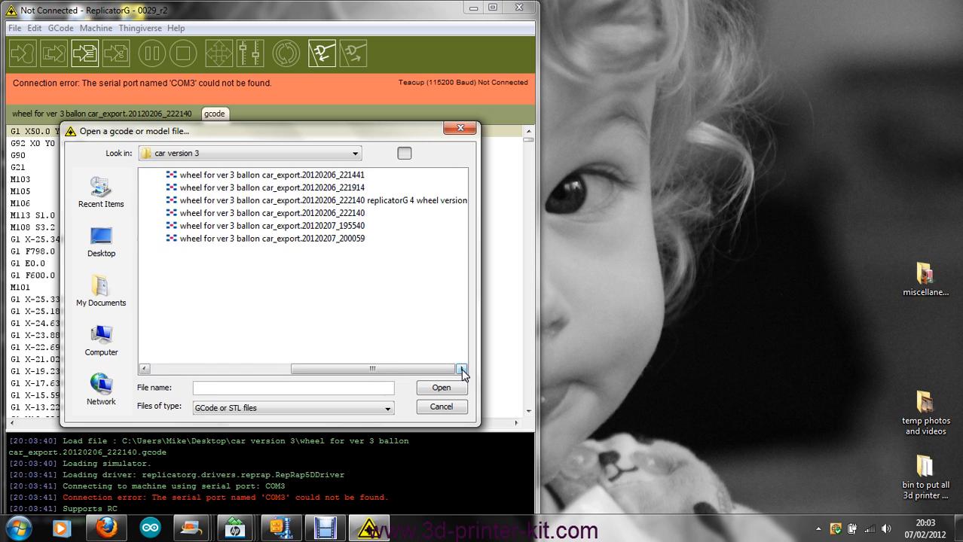
{"action": "left_click", "coordinate": [272, 238]}
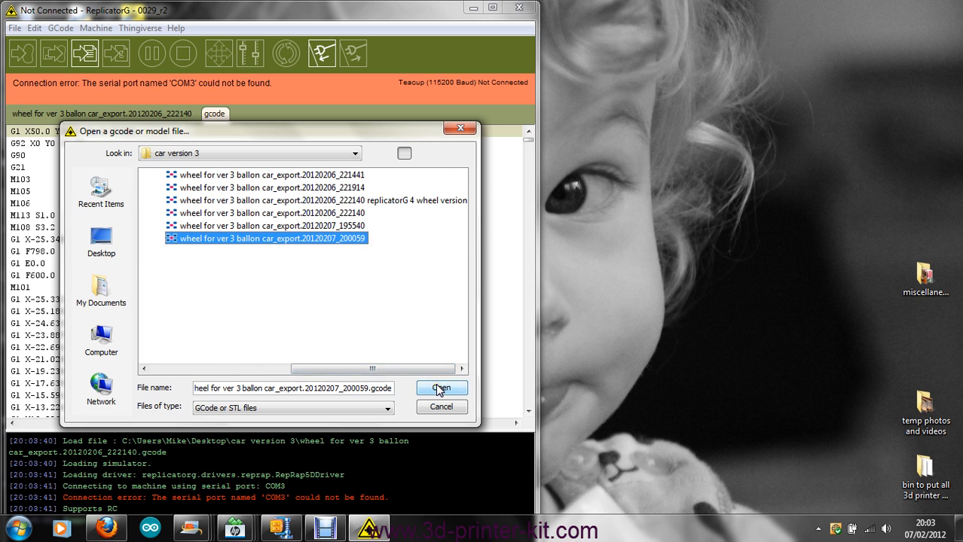
{"action": "left_click", "coordinate": [440, 388]}
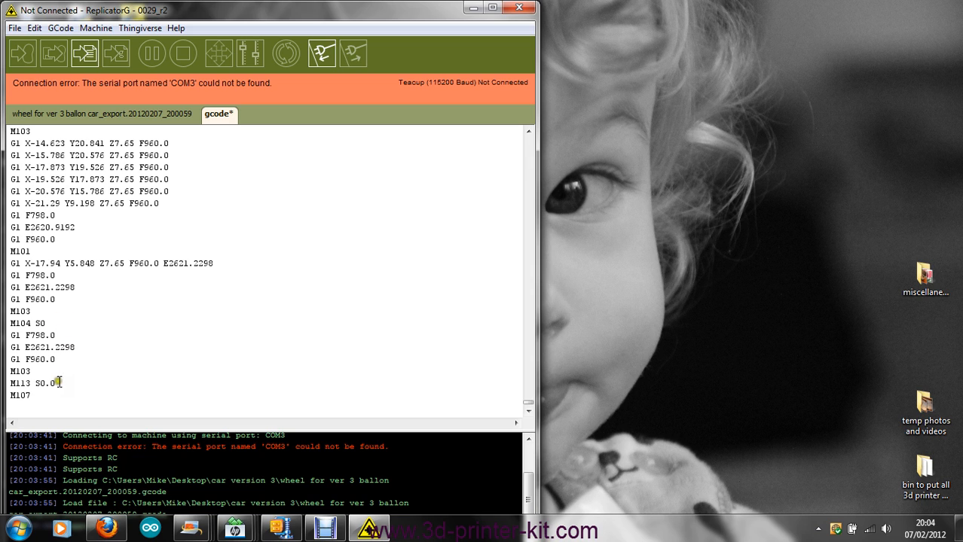
Select the M113 S0.0 line near the end of the wheel gcode for deletion
{"action": "triple_click", "coordinate": [38, 385]}
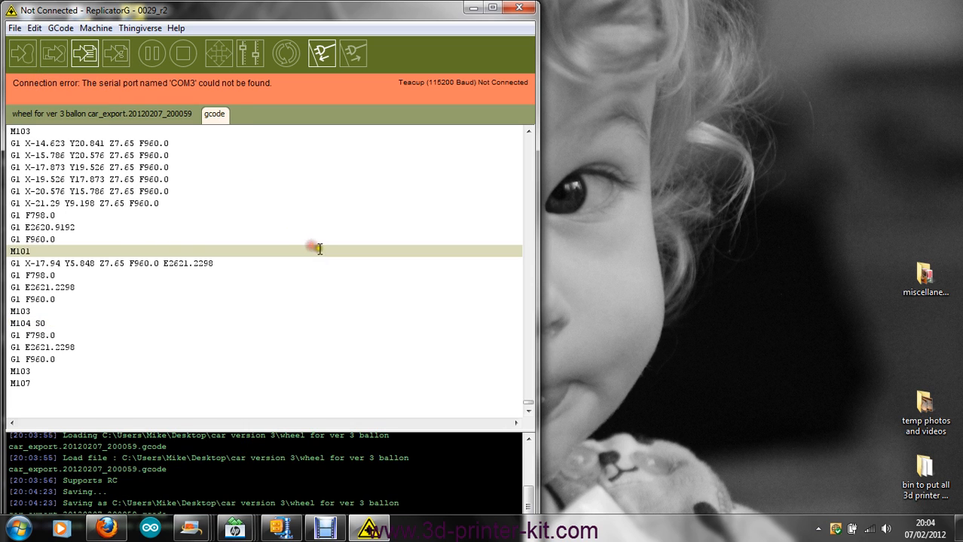
{"action": "mouse_move", "coordinate": [375, 239]}
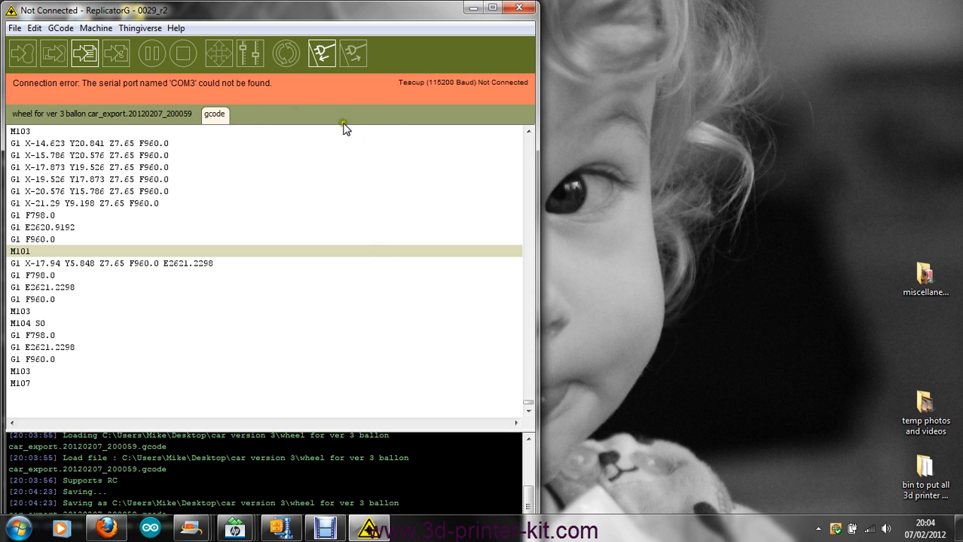
{"action": "mouse_move", "coordinate": [101, 89]}
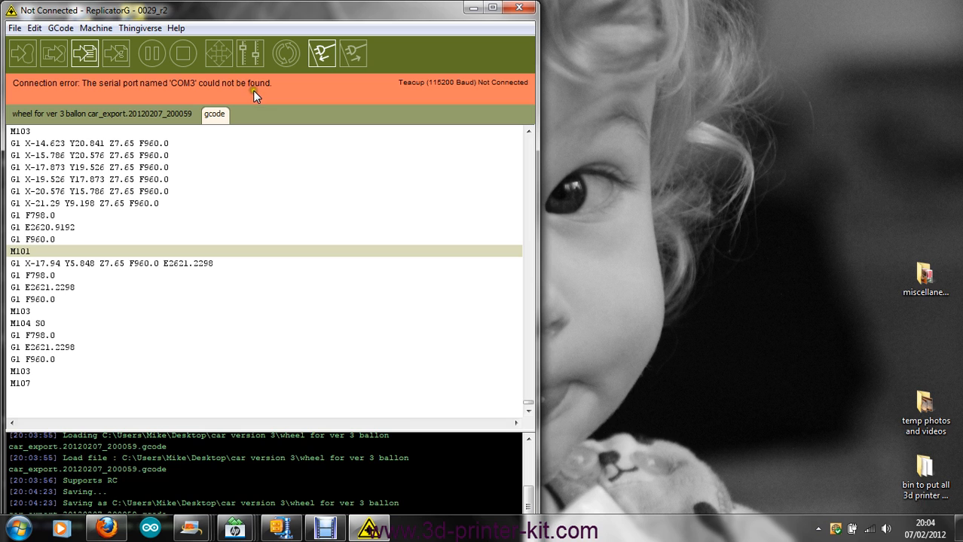
{"action": "mouse_move", "coordinate": [172, 103]}
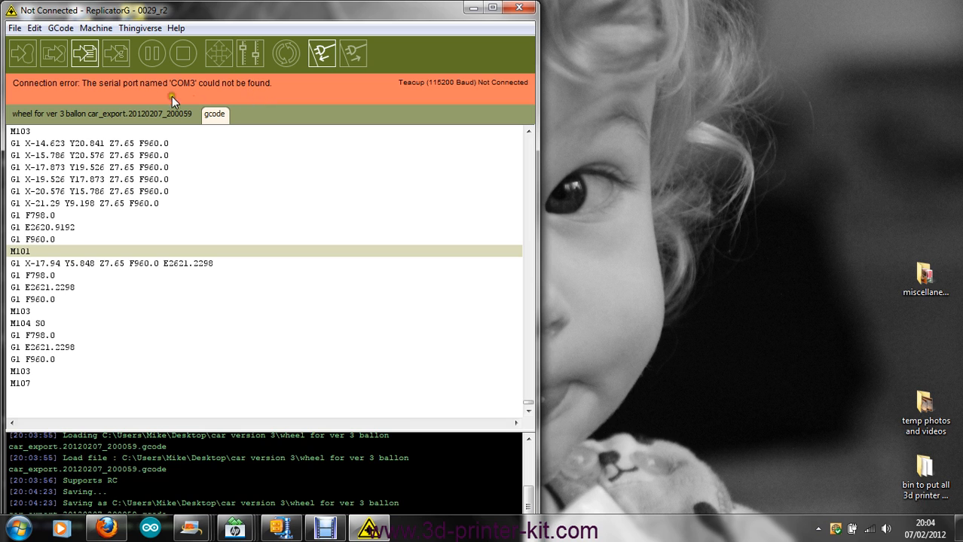
{"action": "mouse_move", "coordinate": [242, 103]}
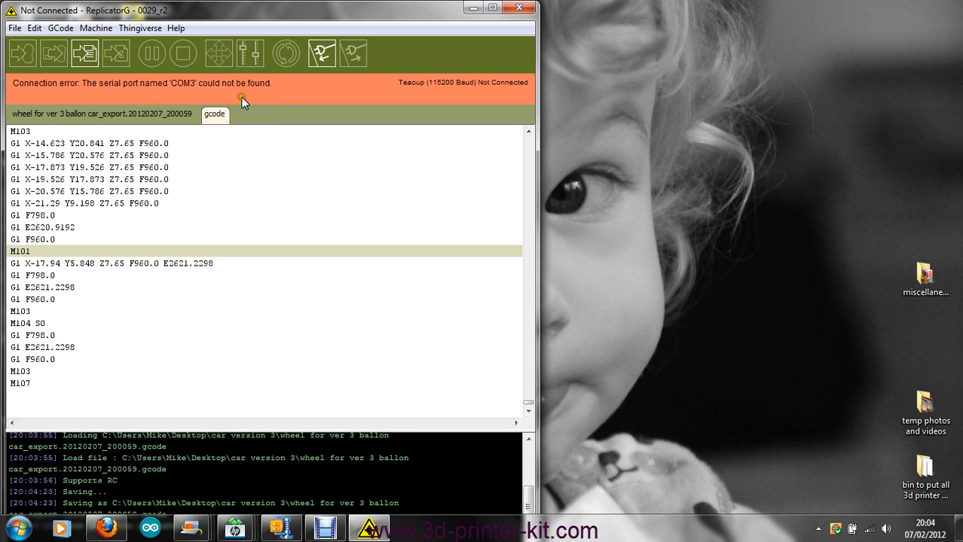
{"action": "mouse_move", "coordinate": [22, 53]}
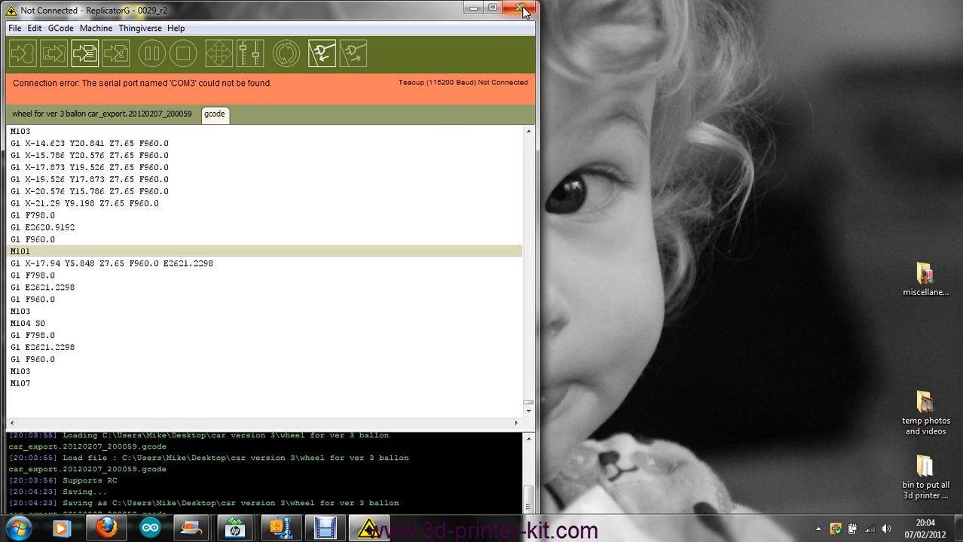
{"action": "mouse_move", "coordinate": [524, 11]}
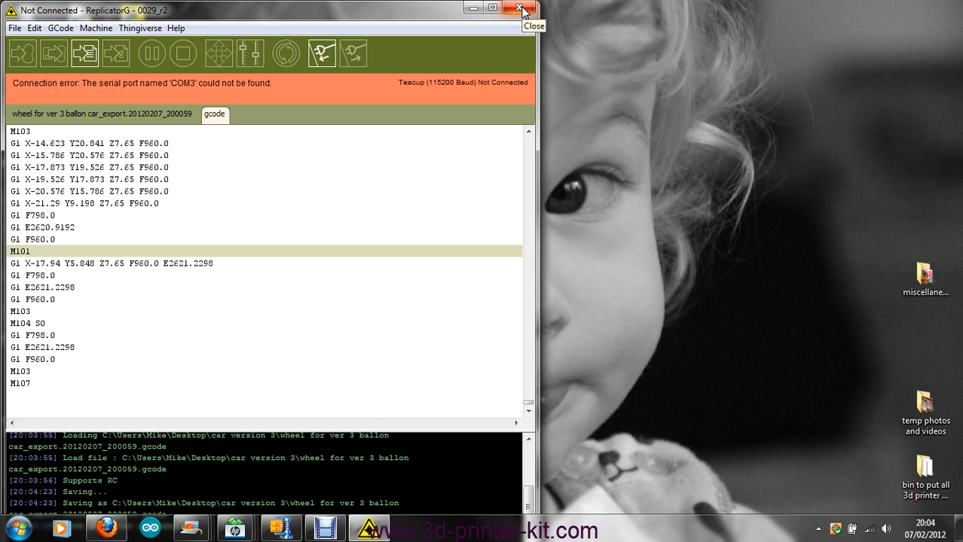